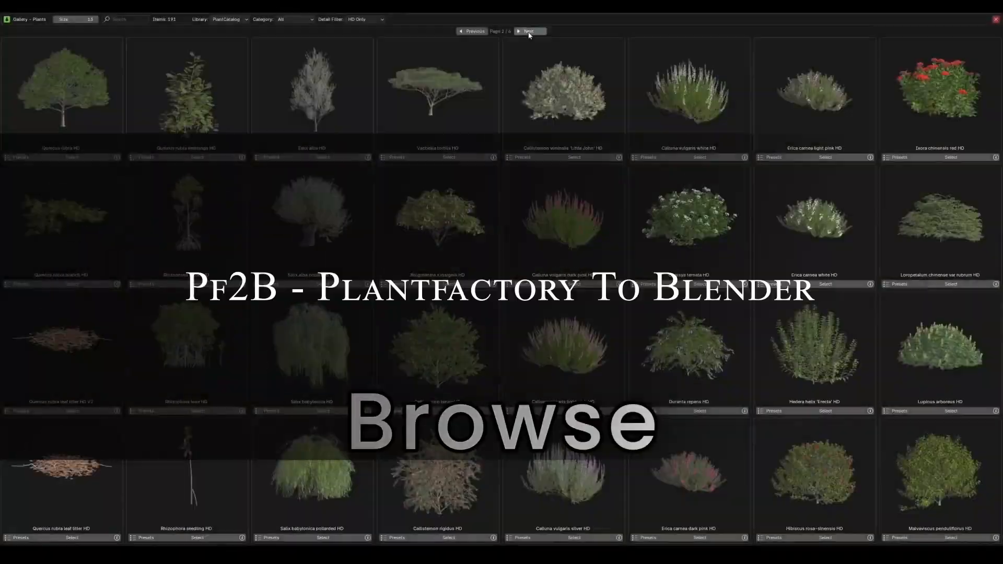
# Browse the plant gallery and retune the Plumeria's leaf hue, saturation, brightness and wetness.
pyautogui.click(528, 31)
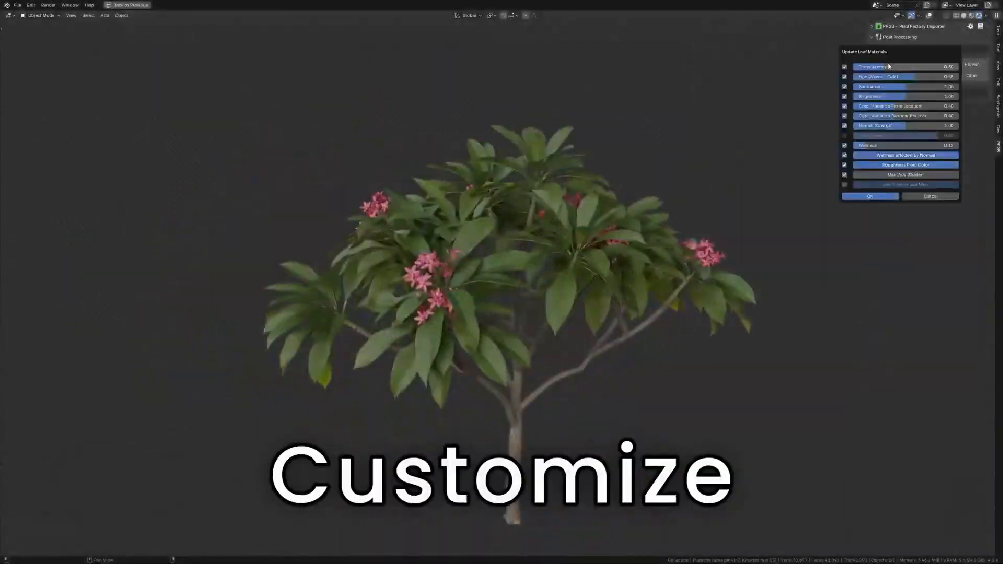
pyautogui.click(869, 196)
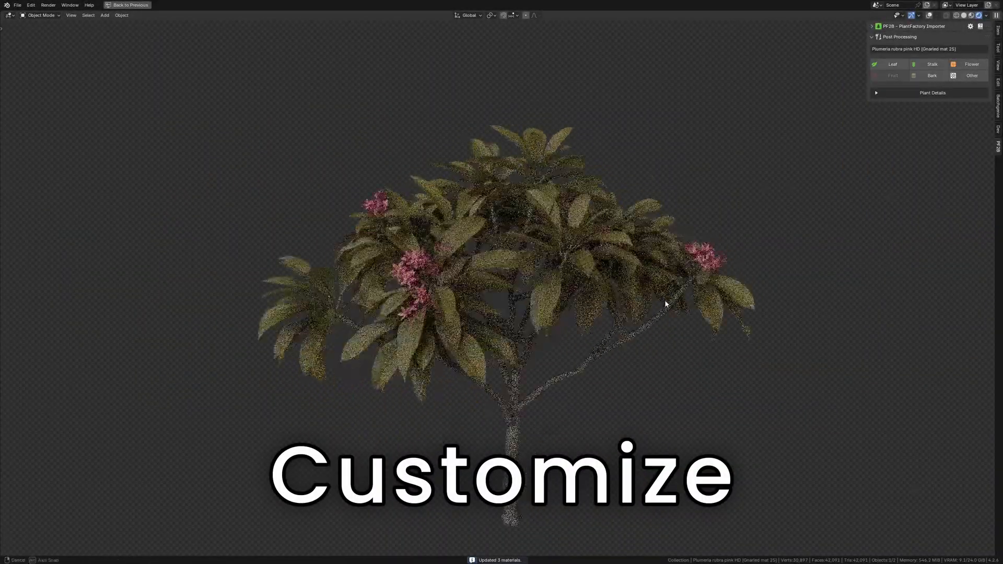
pyautogui.click(892, 64)
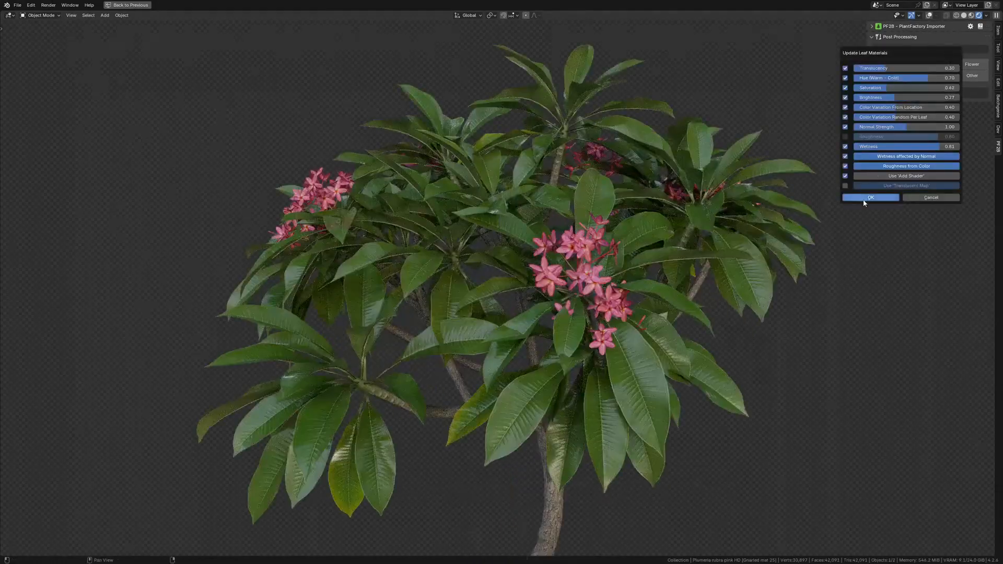
pyautogui.click(870, 197)
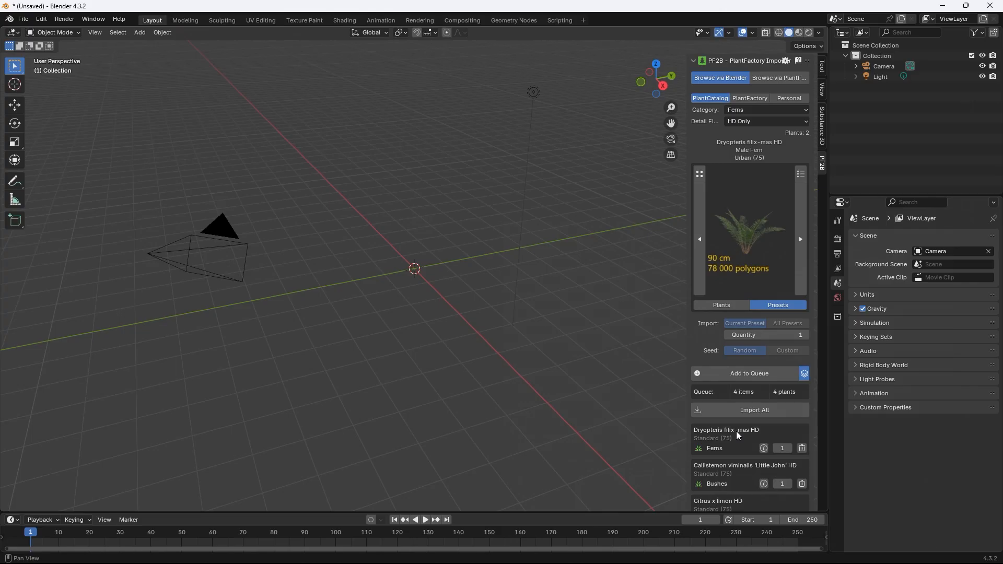
# Browse the PF2B tree presets back and forth, then close the gallery.
pyautogui.click(753, 410)
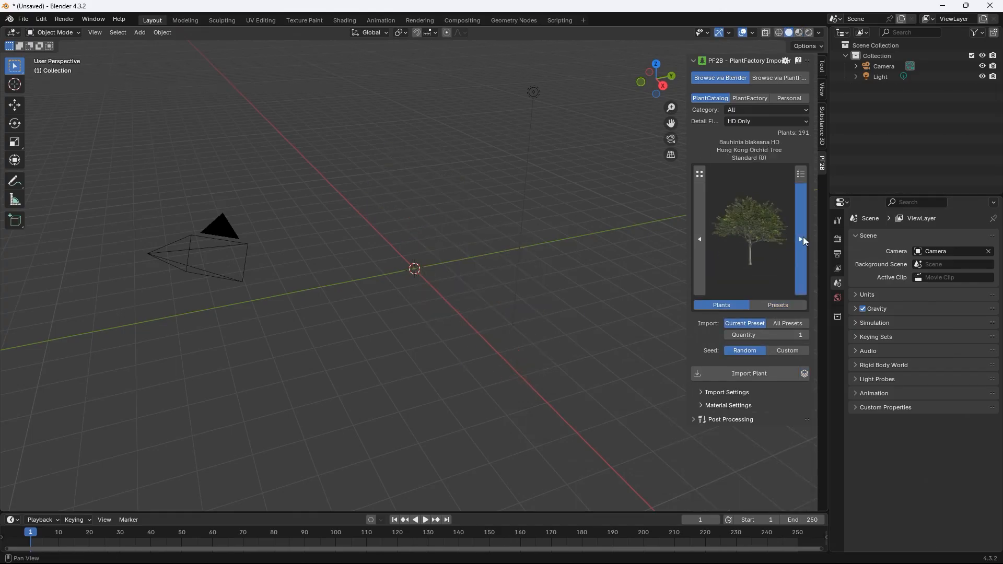
pyautogui.click(801, 239)
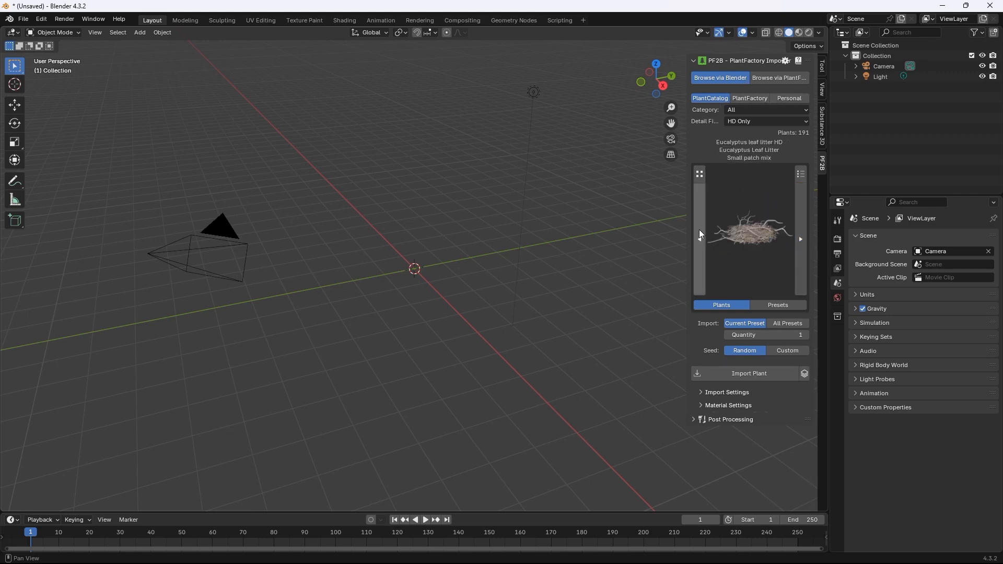
pyautogui.click(699, 173)
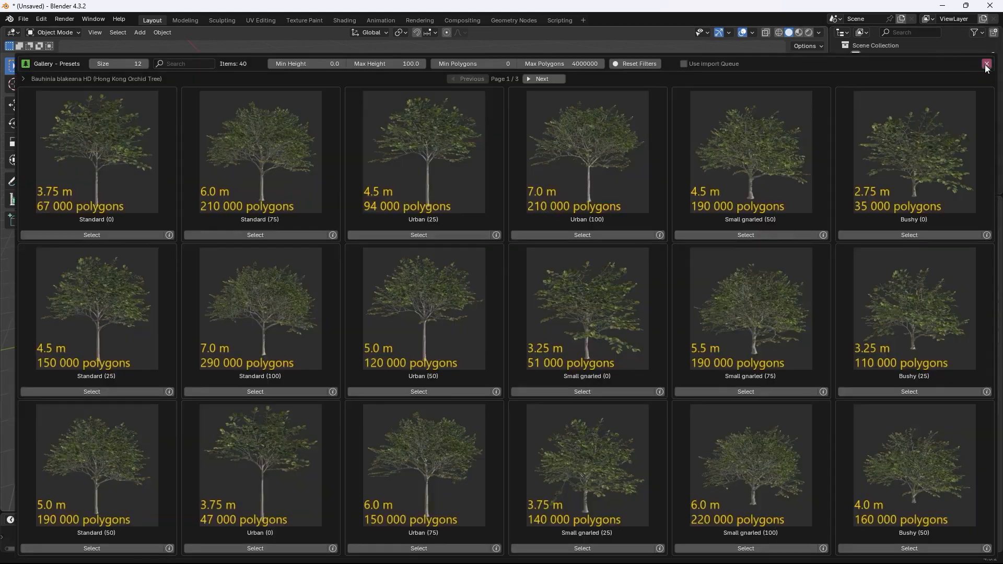
pyautogui.click(986, 64)
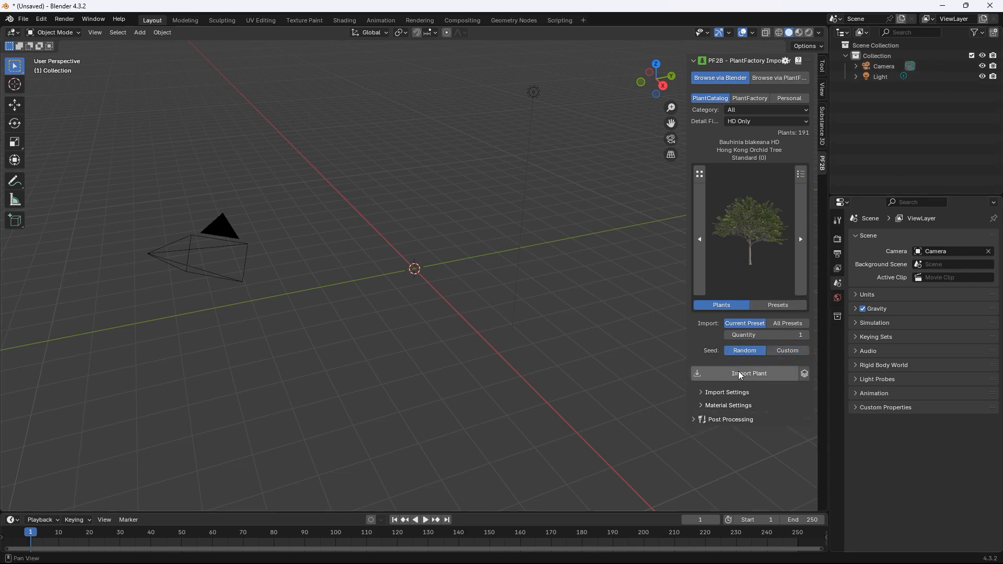
# Queue the Bauhinia blakeana tree for import and bring up Update Leaf Materials.
pyautogui.click(804, 373)
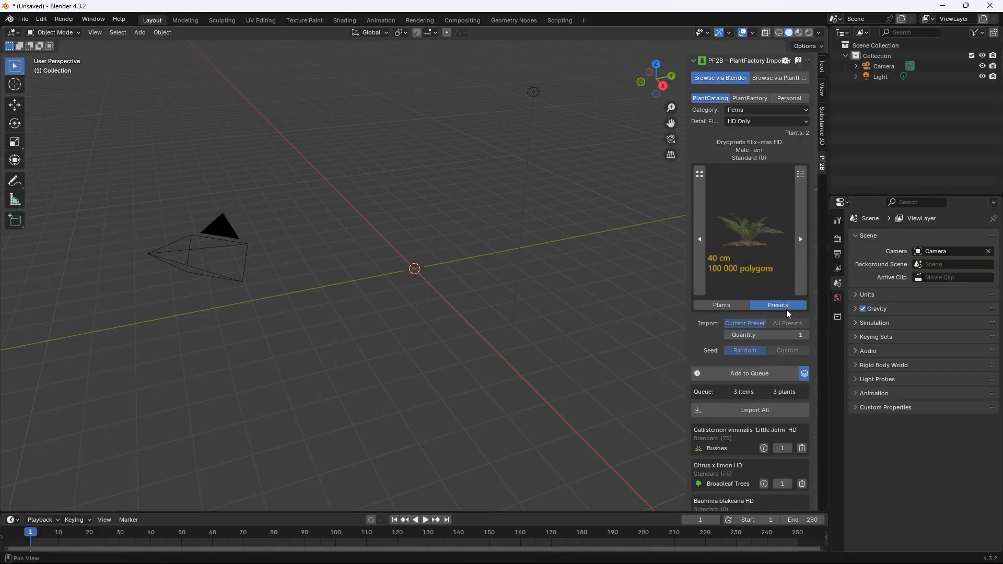
pyautogui.click(754, 410)
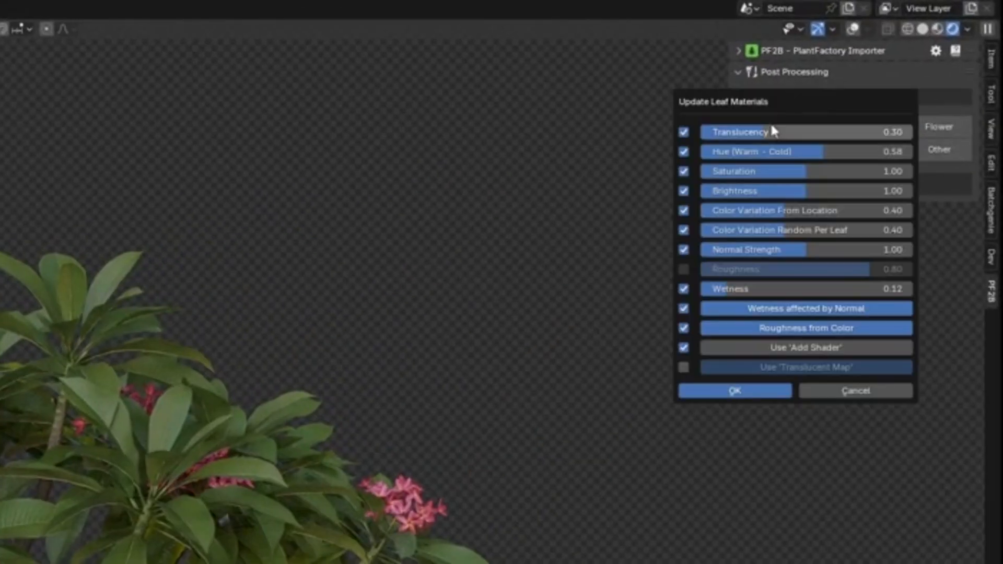
pyautogui.click(734, 391)
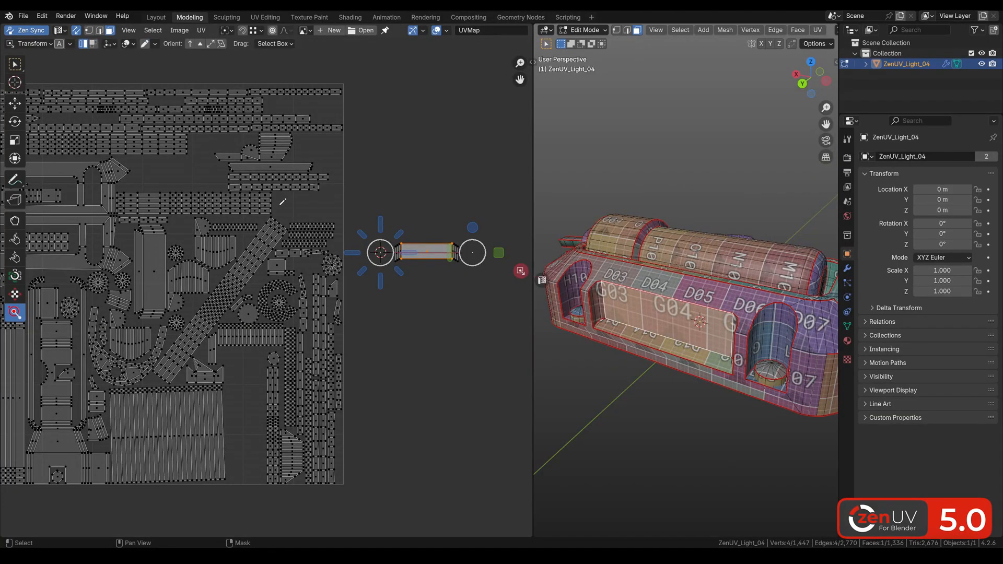
# Enable the Zen UV checker texture and unwrap the ZenUV_Light_04 mesh into islands.
pyautogui.moveTo(410, 253); pyautogui.dragTo(307, 205)
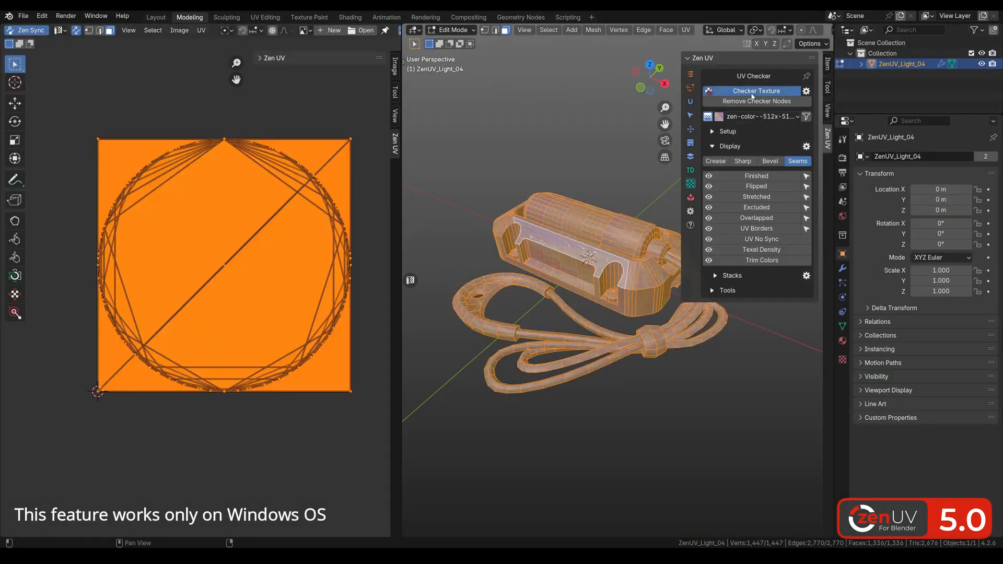
pyautogui.click(690, 100)
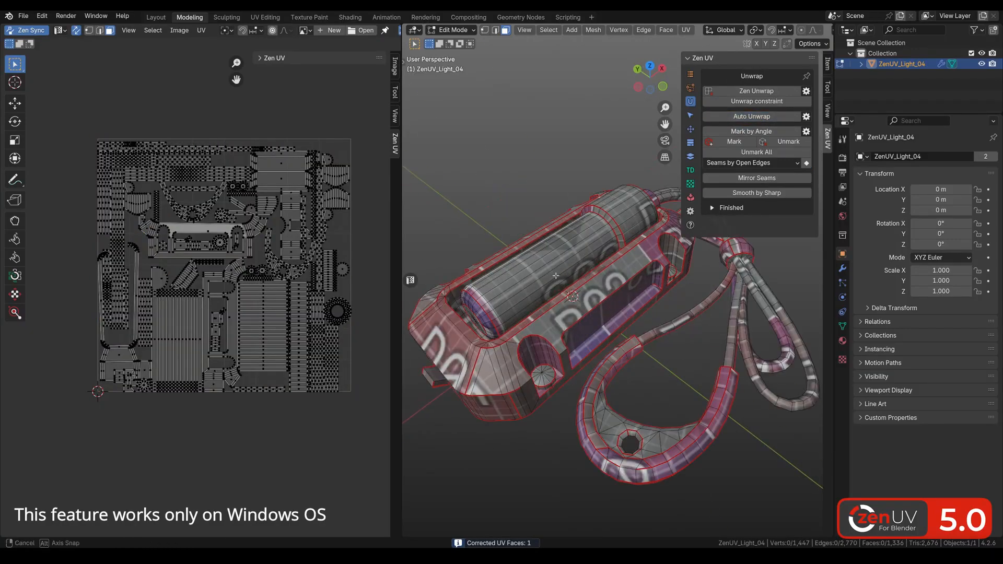
pyautogui.click(752, 117)
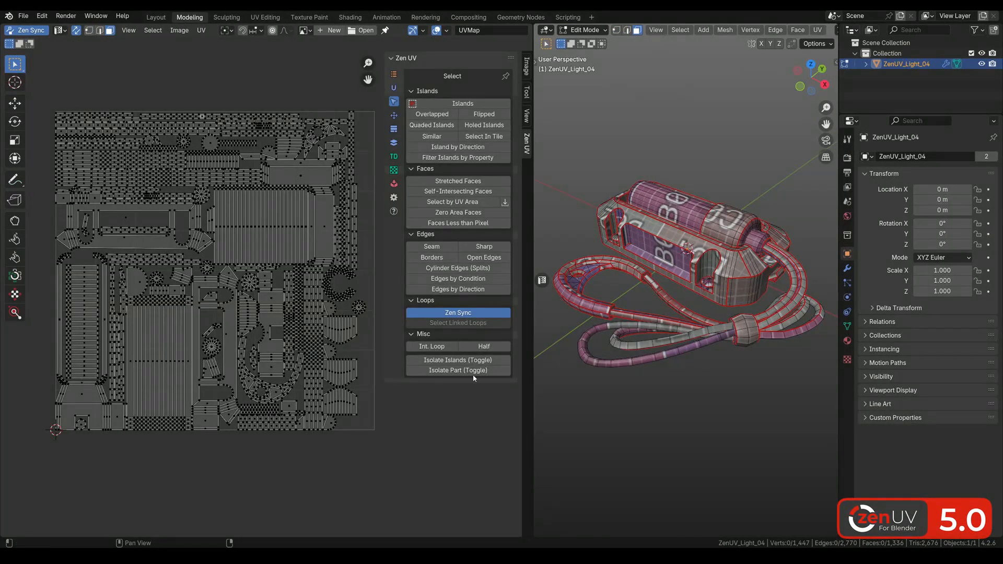
# Select stretched faces, move a UV vertex, and filter islands by Island Height group 3.
pyautogui.click(438, 30)
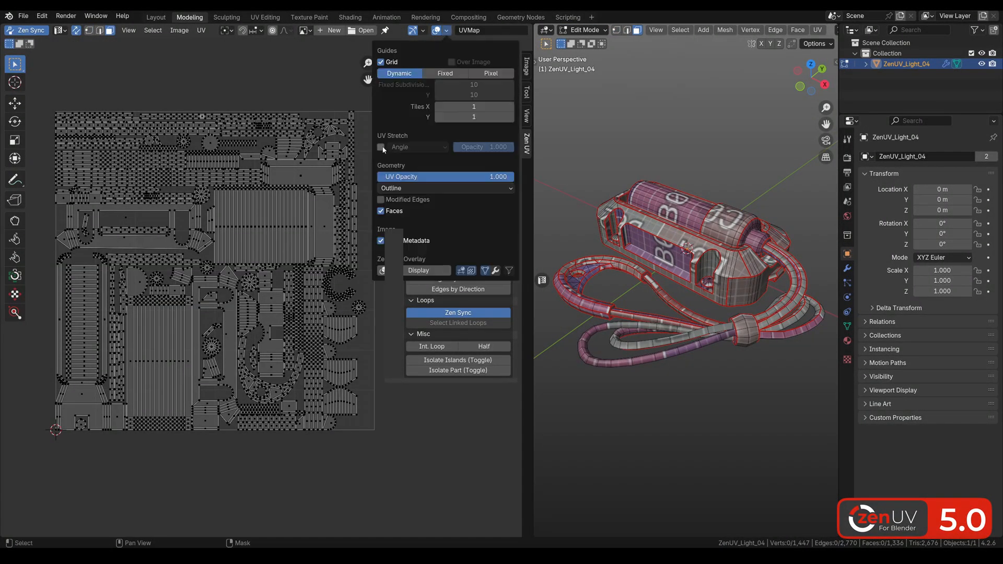
pyautogui.click(458, 181)
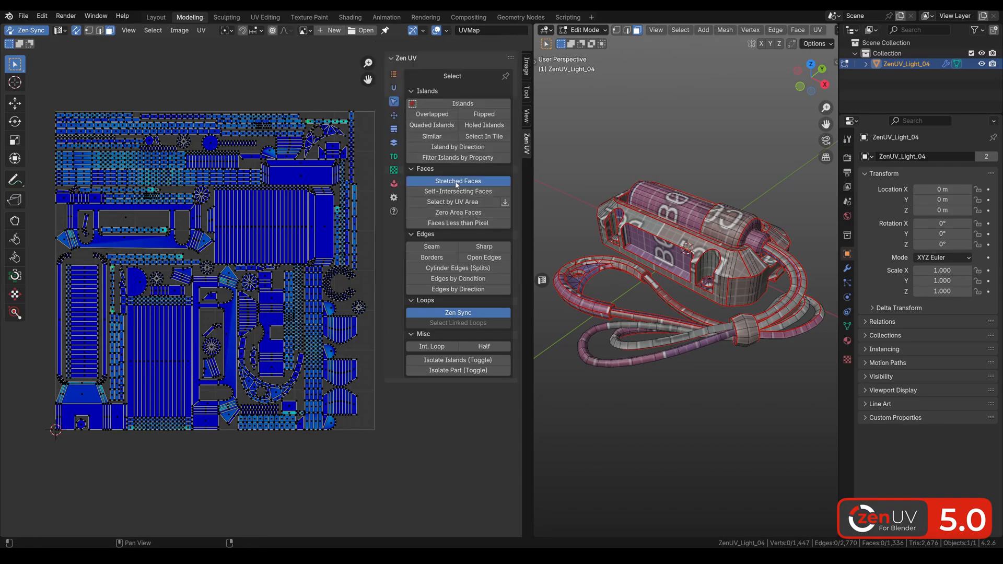
pyautogui.click(458, 181)
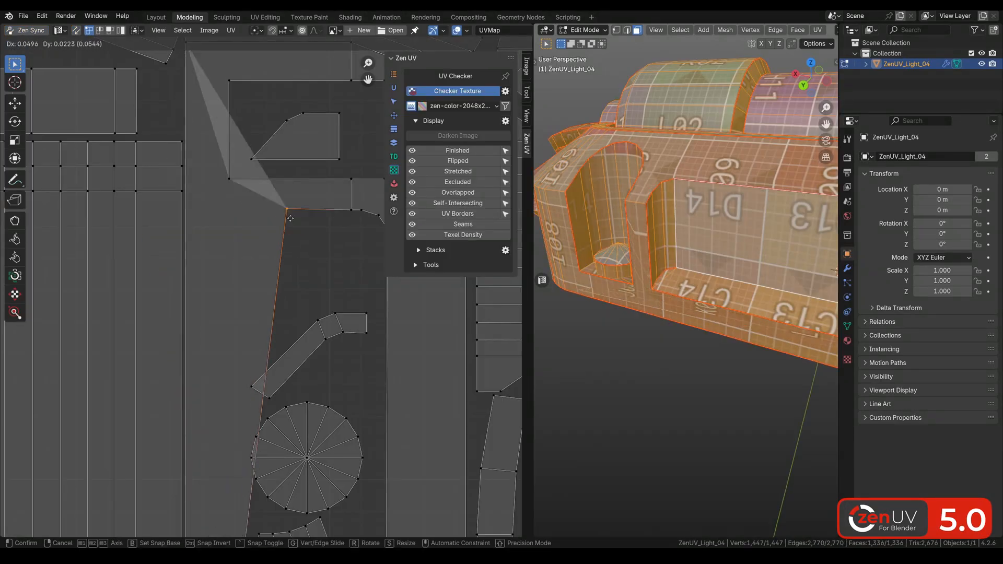
pyautogui.click(456, 203)
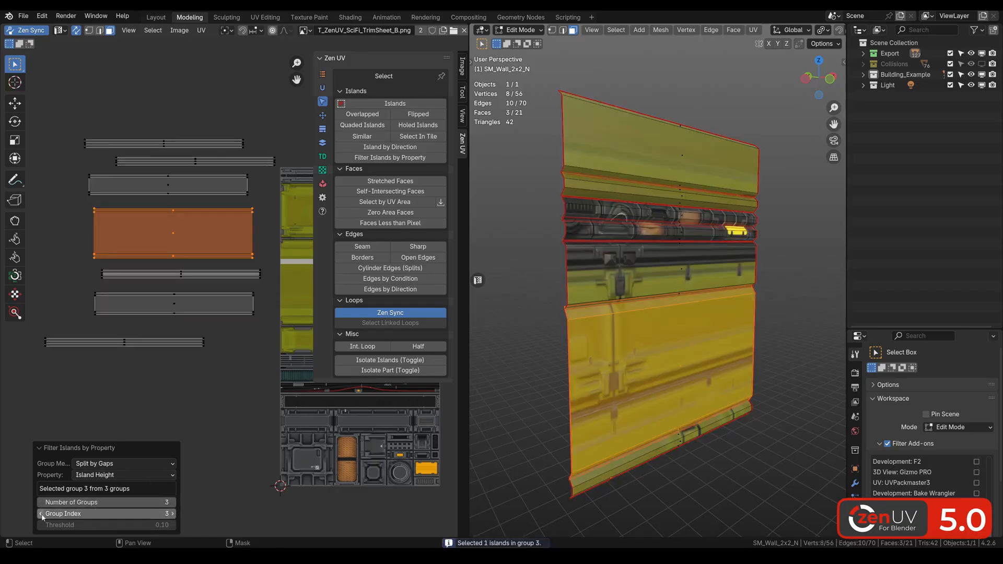
pyautogui.click(323, 170)
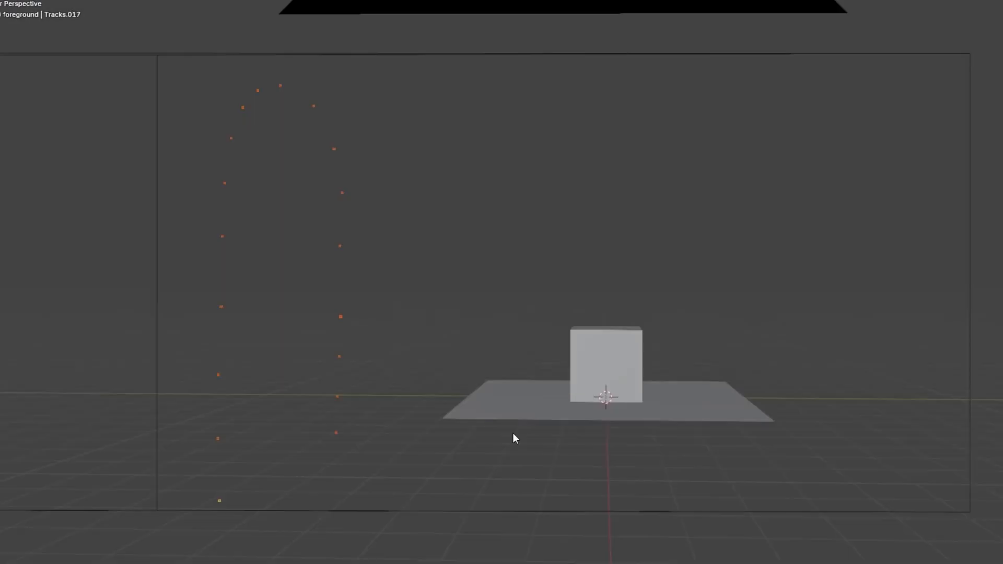
# Orbit the viewport to inspect the solved camera and track markers beside the cube.
pyautogui.moveTo(512, 439); pyautogui.dragTo(563, 367)
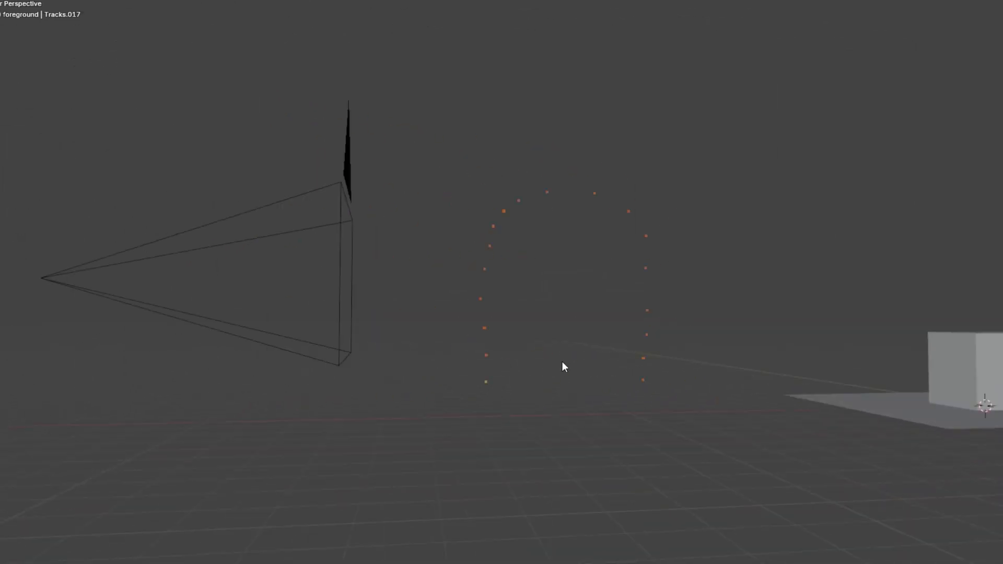
pyautogui.click(450, 15)
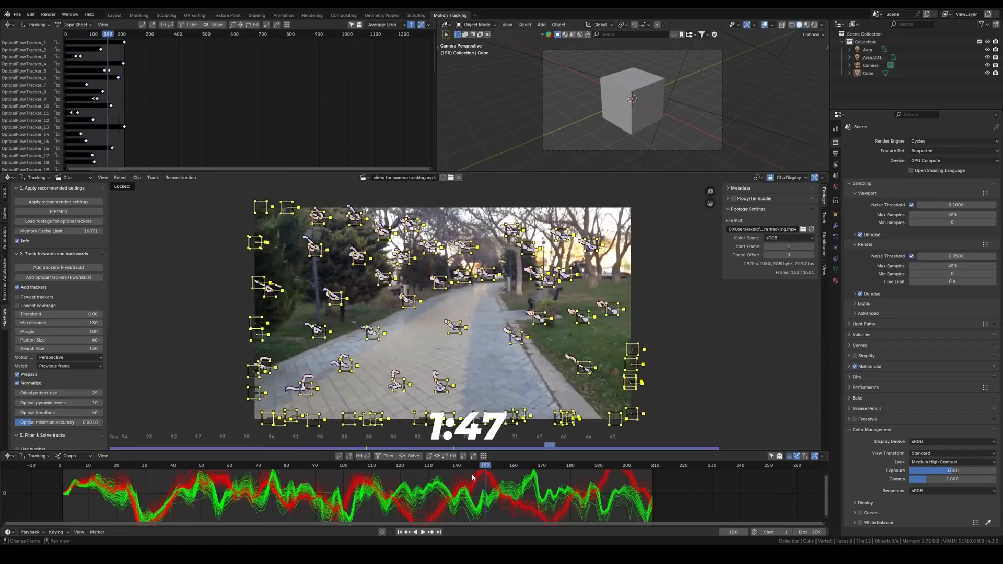
# Track optical-flow markers on the park path video and view their paths and error curves.
pyautogui.click(507, 465)
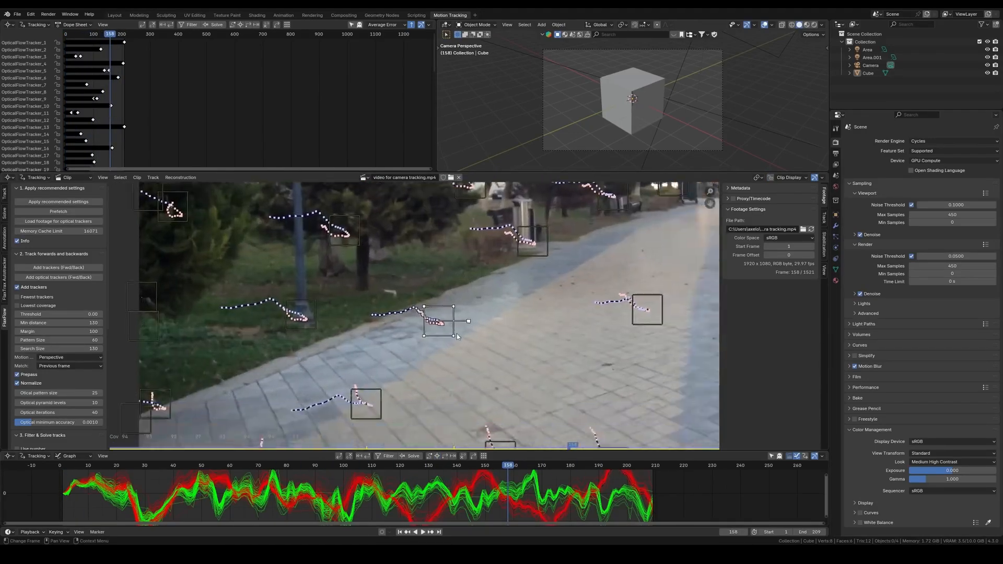
pyautogui.click(360, 465)
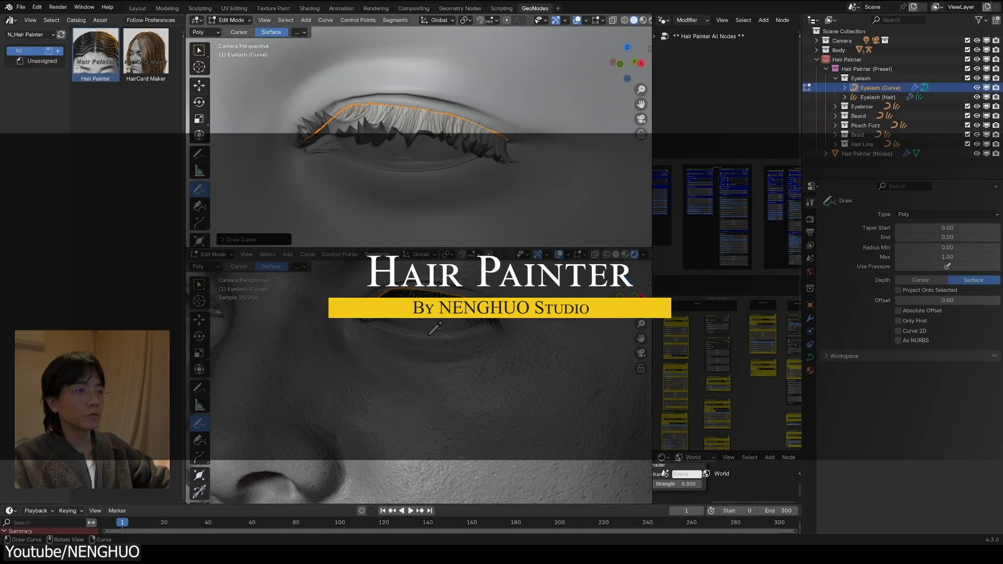
# Draw Hair Painter Peach Fuzz curves on the jaw and edit the fuzz curve.
pyautogui.click(879, 96)
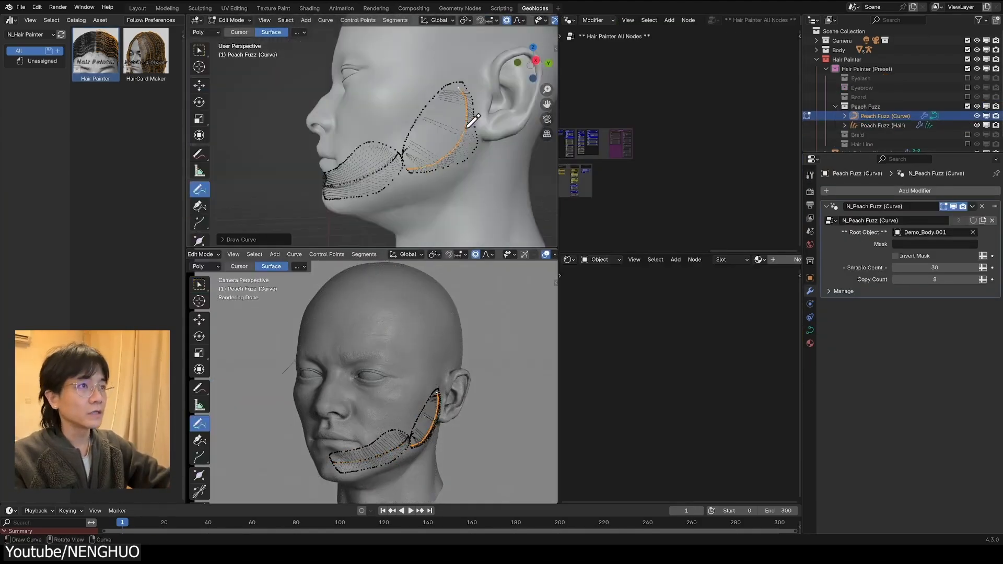
pyautogui.click(885, 126)
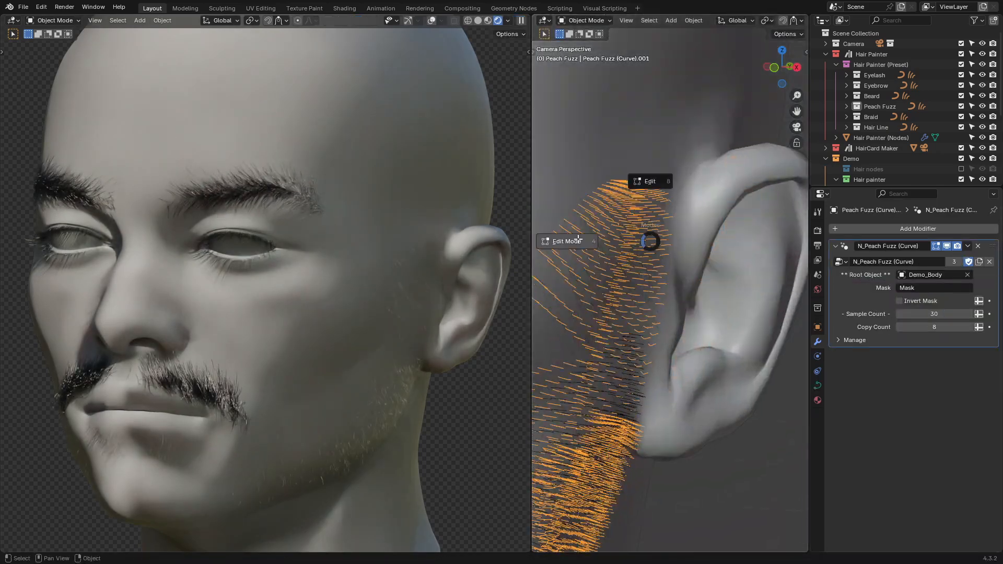
pyautogui.click(566, 241)
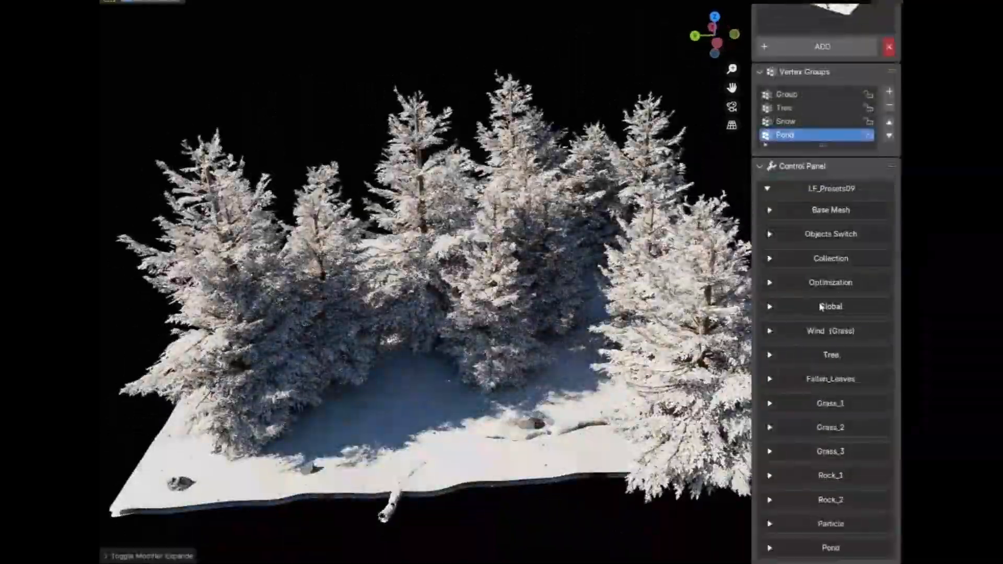
# Add a Lazy Forest autumn preset to the plane and weight-paint the Tree group.
pyautogui.click(831, 306)
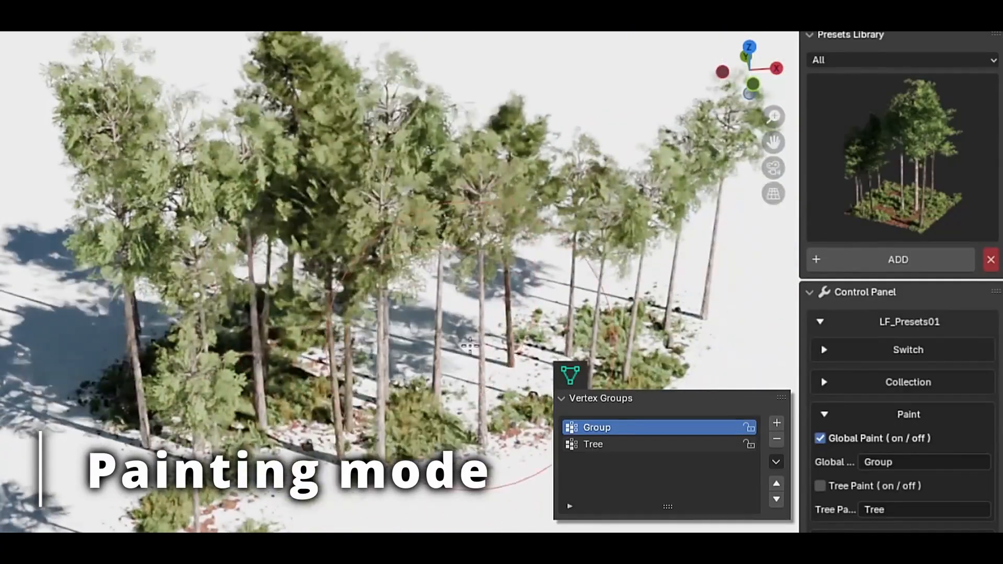
pyautogui.click(821, 486)
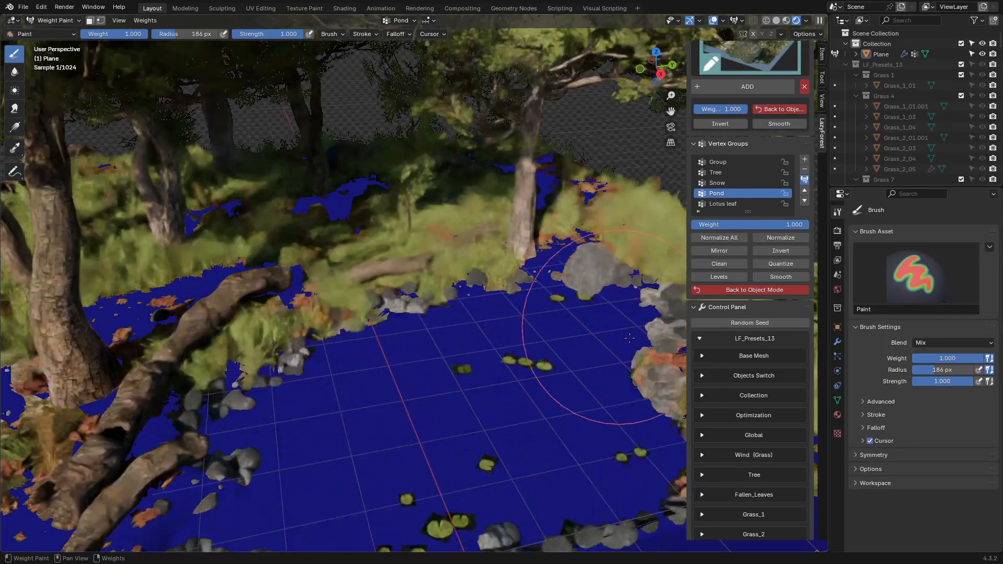
pyautogui.click(750, 289)
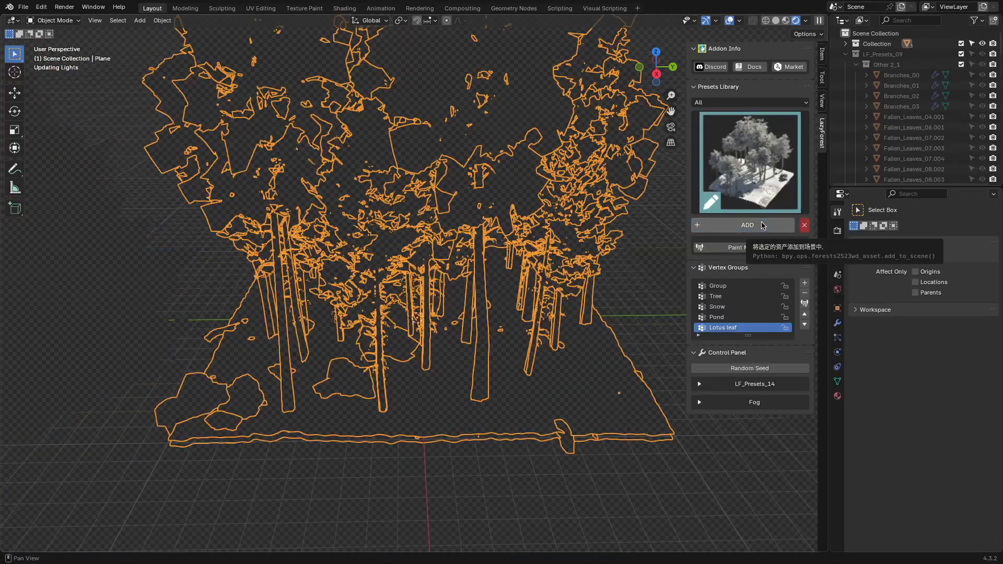
pyautogui.click(747, 225)
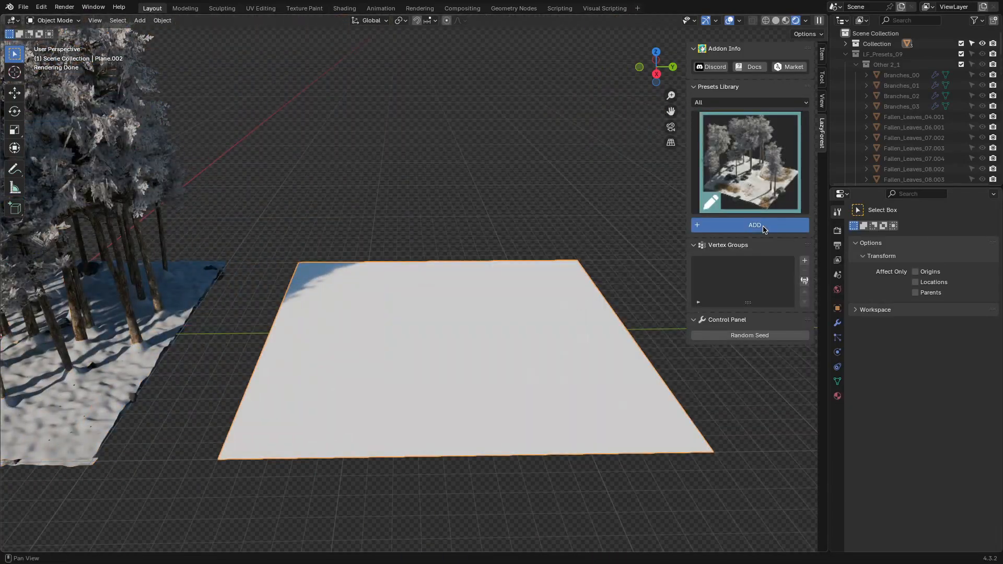
pyautogui.click(755, 225)
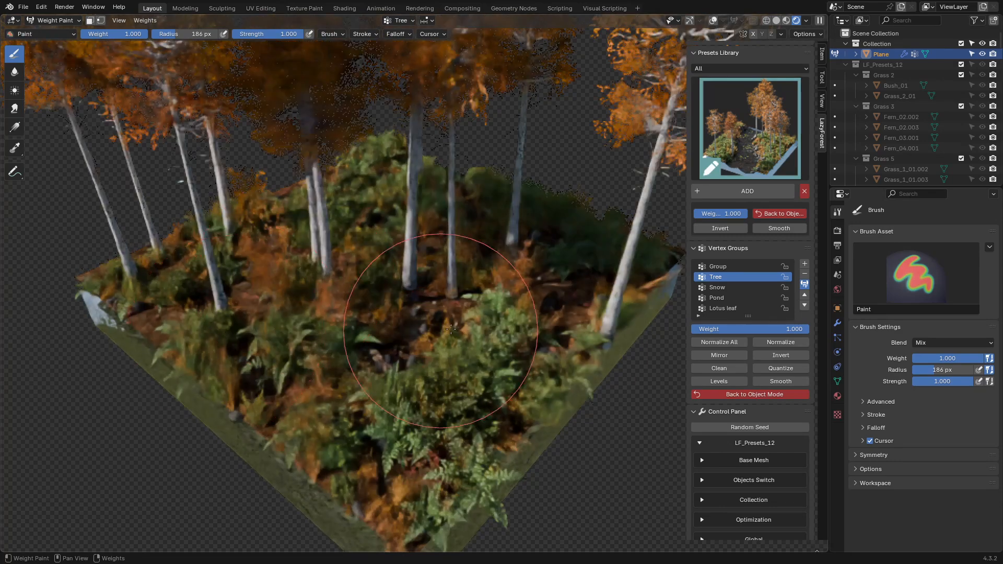
pyautogui.click(717, 297)
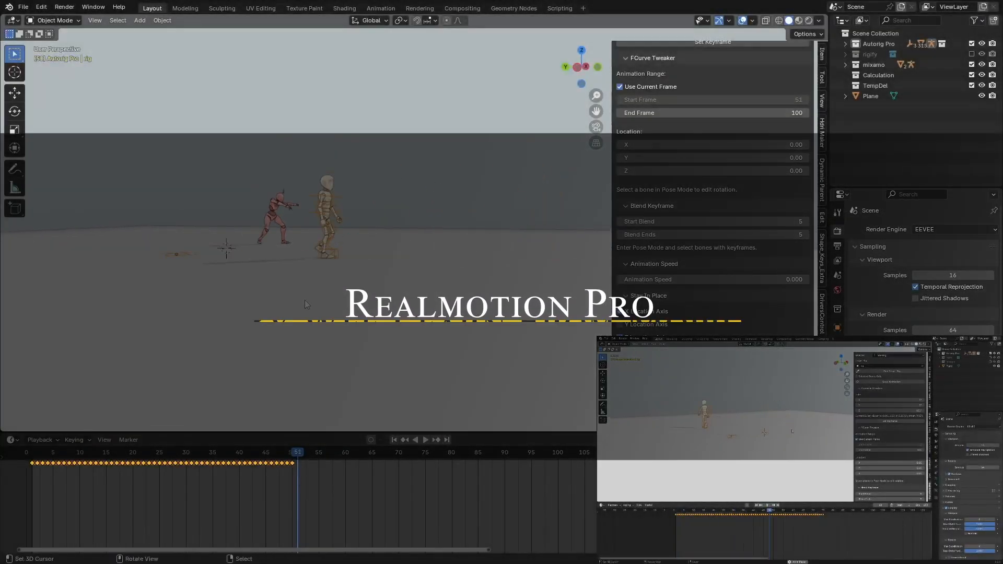
# Load a library animation onto the mannequin and record the character's movement among boxes.
pyautogui.click(717, 111)
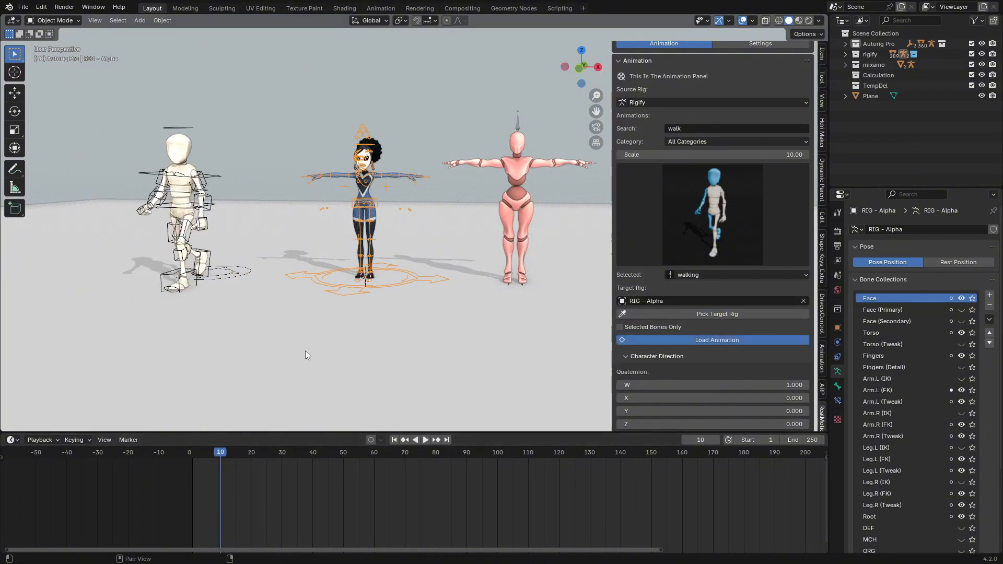
pyautogui.click(425, 440)
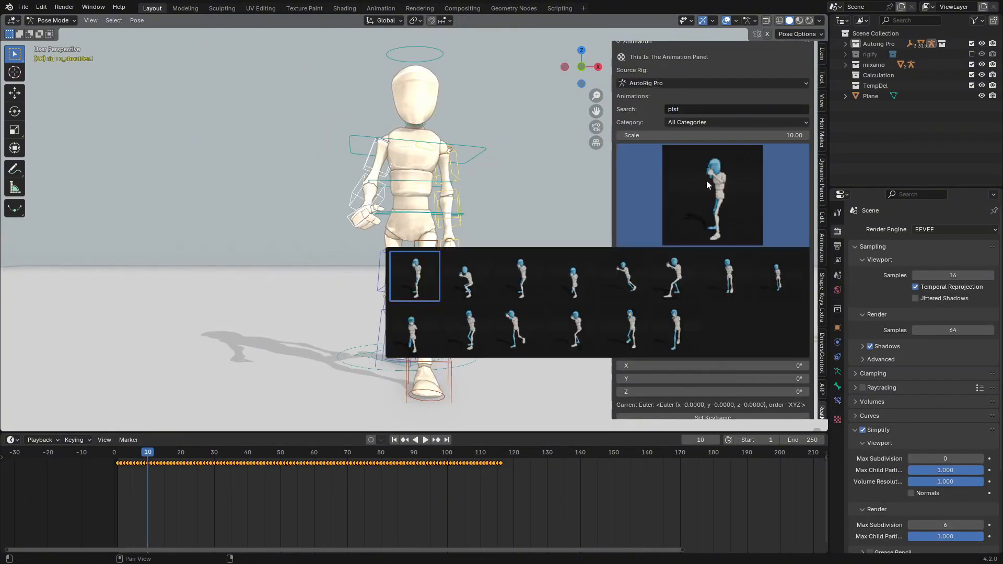
pyautogui.click(414, 276)
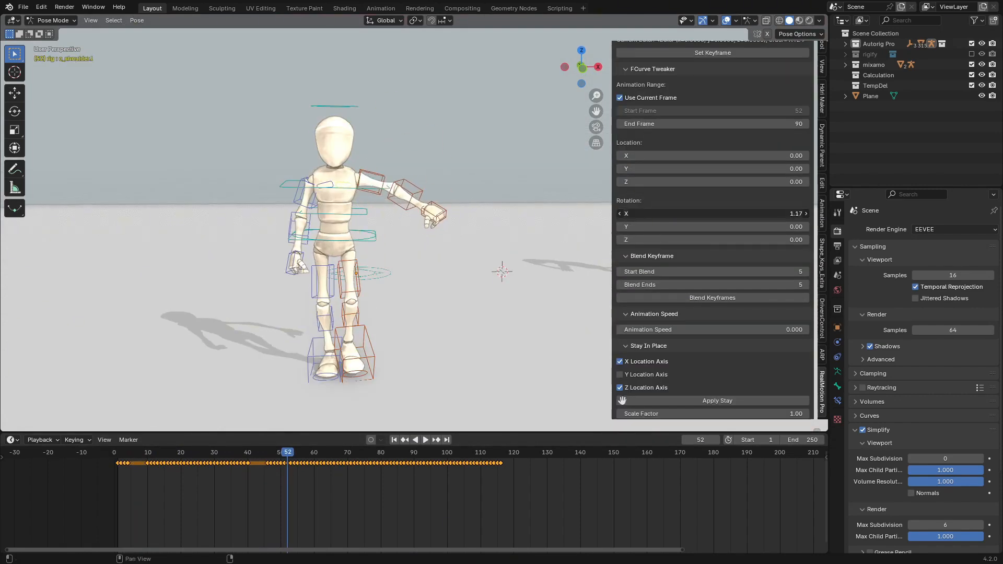
pyautogui.click(425, 439)
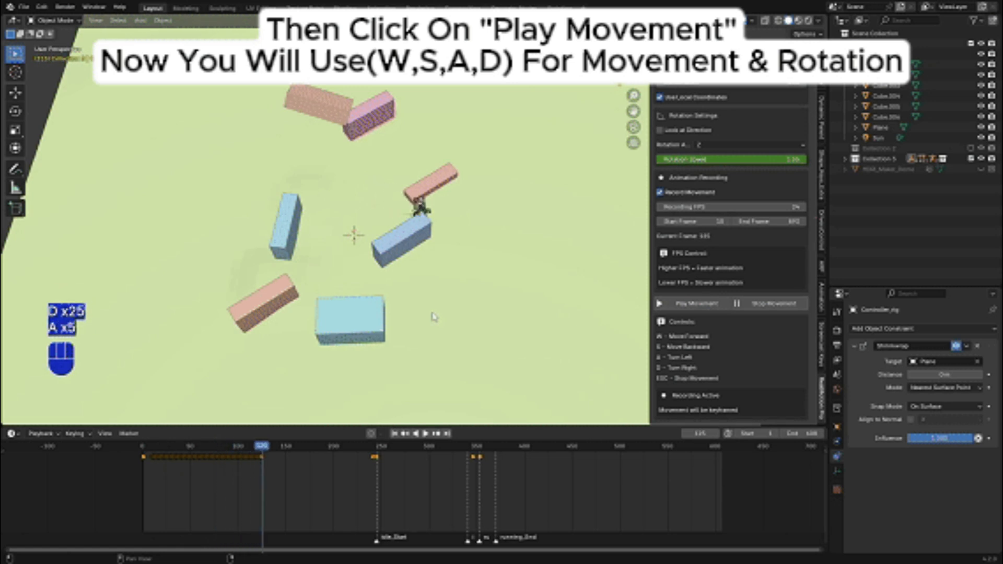
pyautogui.click(695, 303)
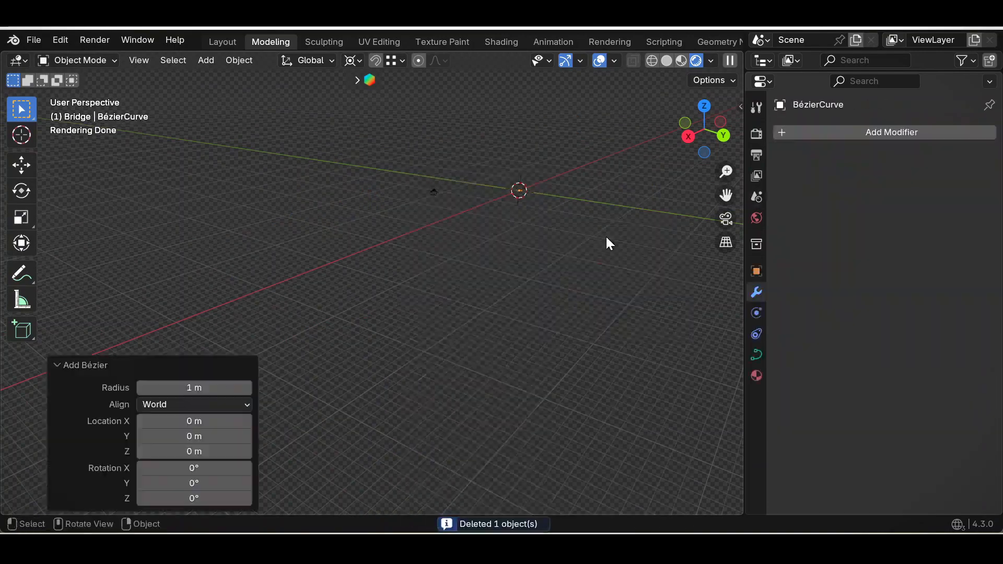
# Add TrussBridgeGenerator to the curve with 14 m road, top bracing on, pier index 3.
pyautogui.press('v')
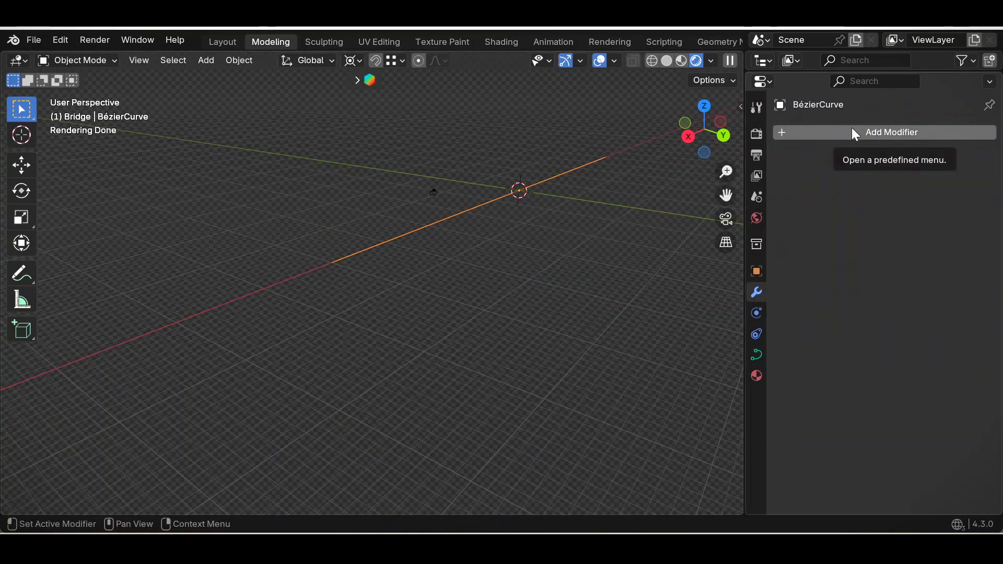
pyautogui.click(891, 132)
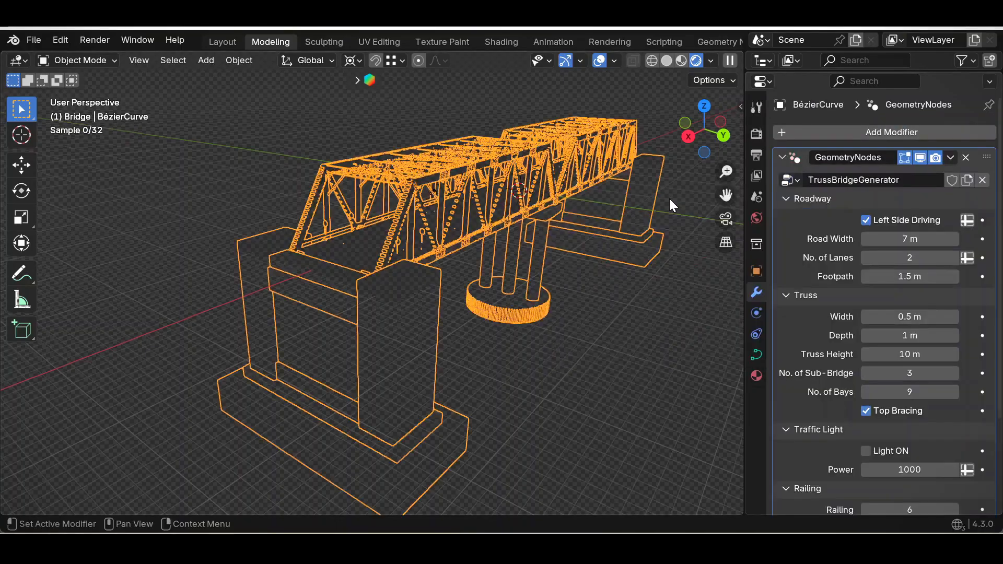
pyautogui.write('14')
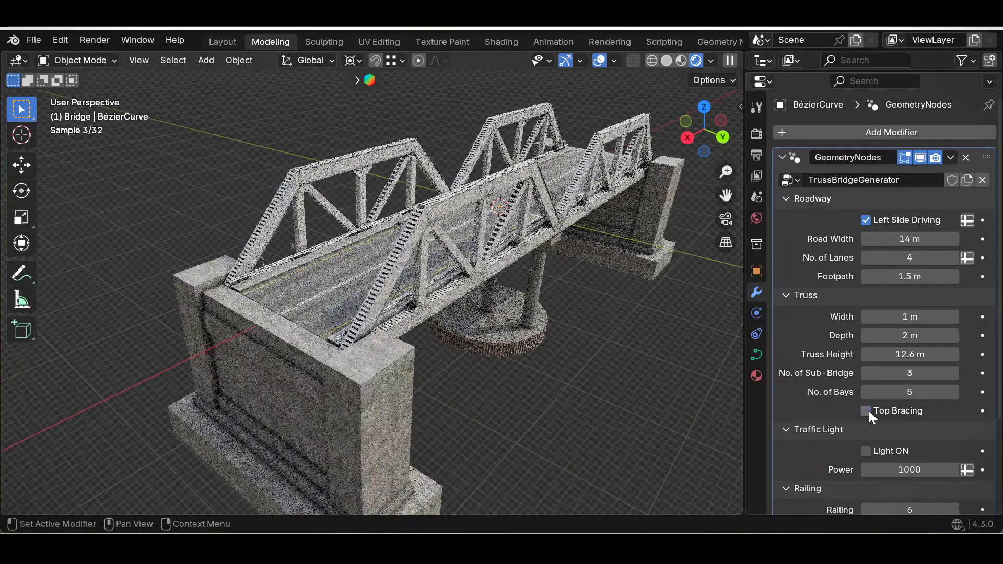
pyautogui.click(865, 411)
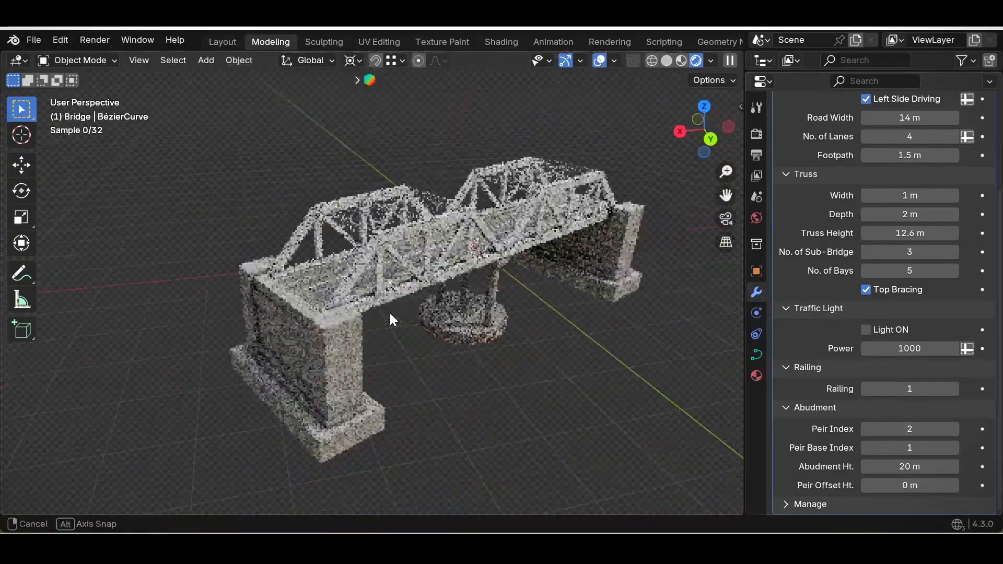
pyautogui.click(954, 429)
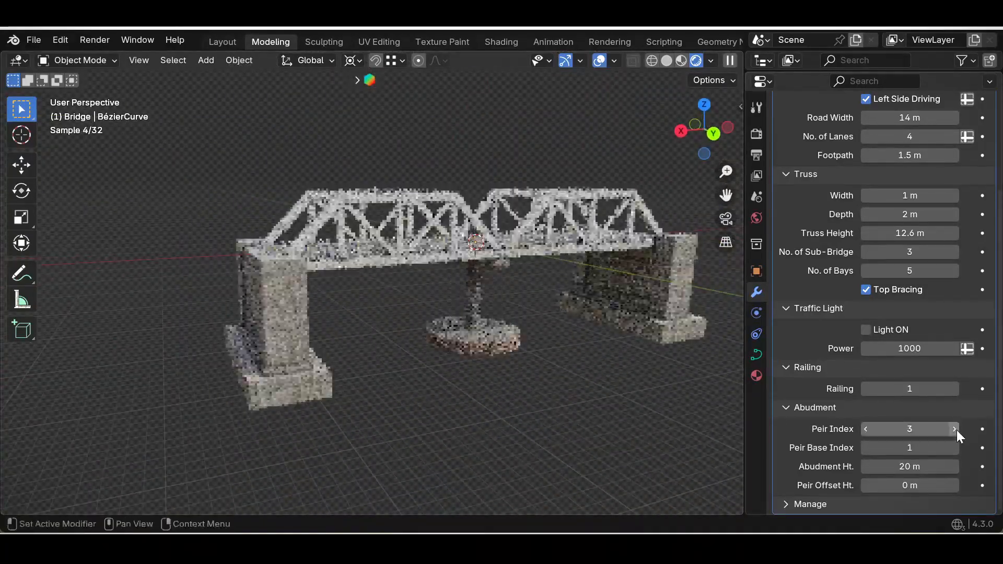
pyautogui.click(954, 448)
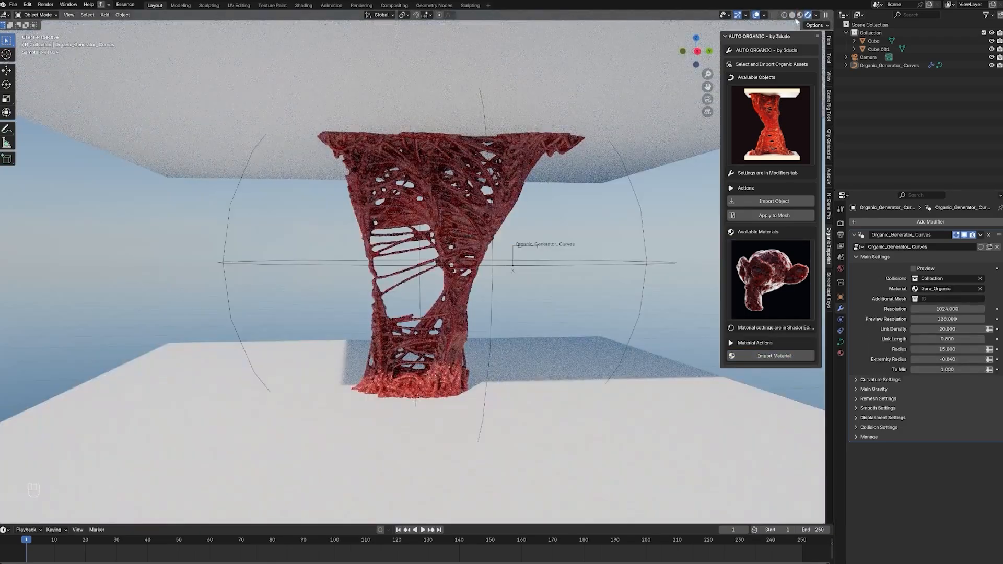
# Duplicate a cube so Auto Organic nets span the cubes, then switch to motion tracking.
pyautogui.click(856, 399)
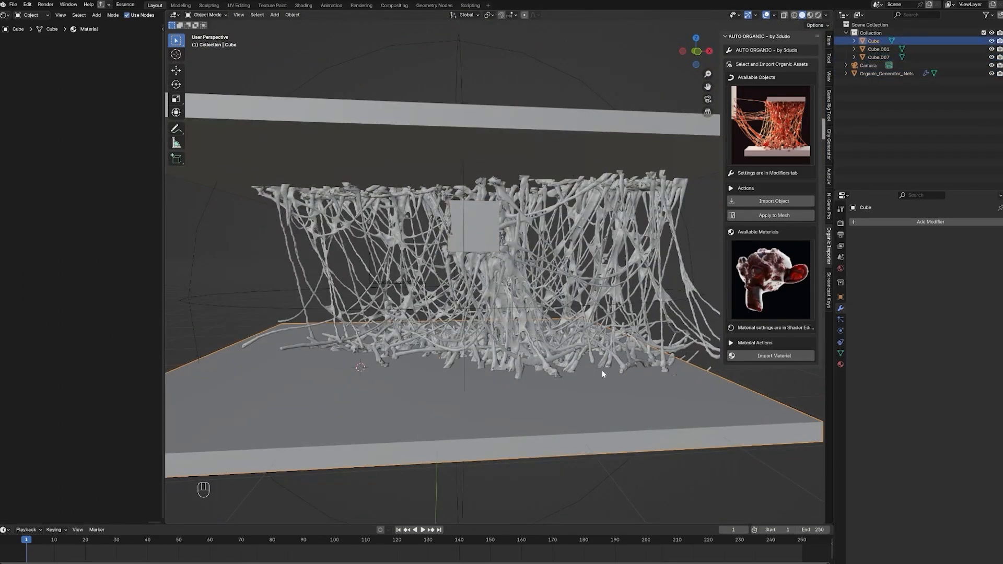
pyautogui.press('shift+d')
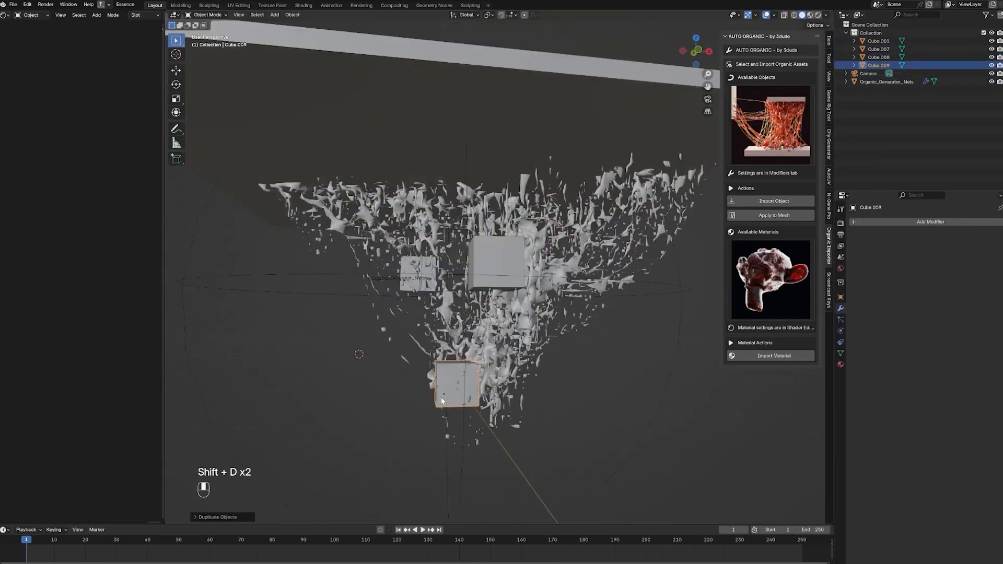
pyautogui.press('backspace')
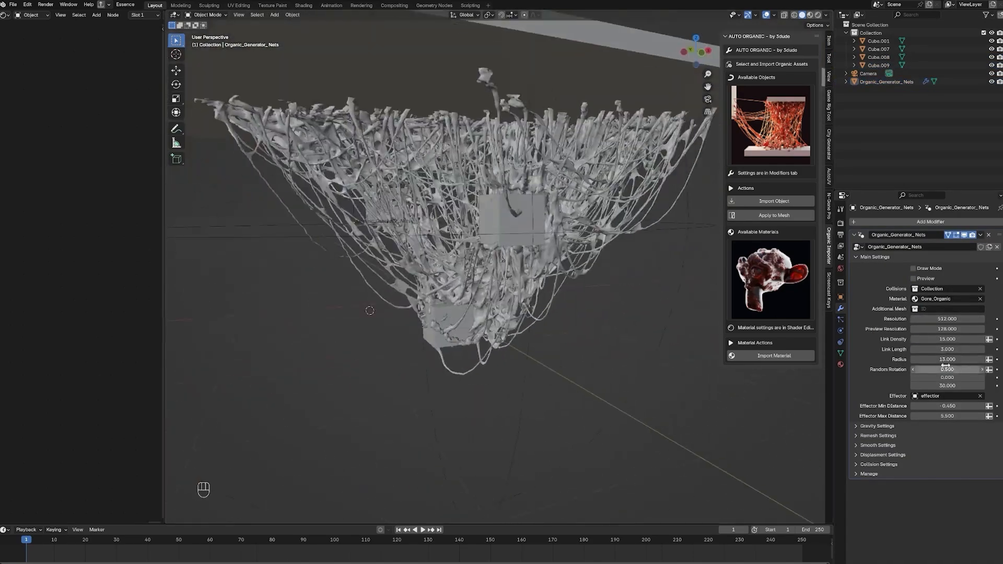
pyautogui.click(449, 15)
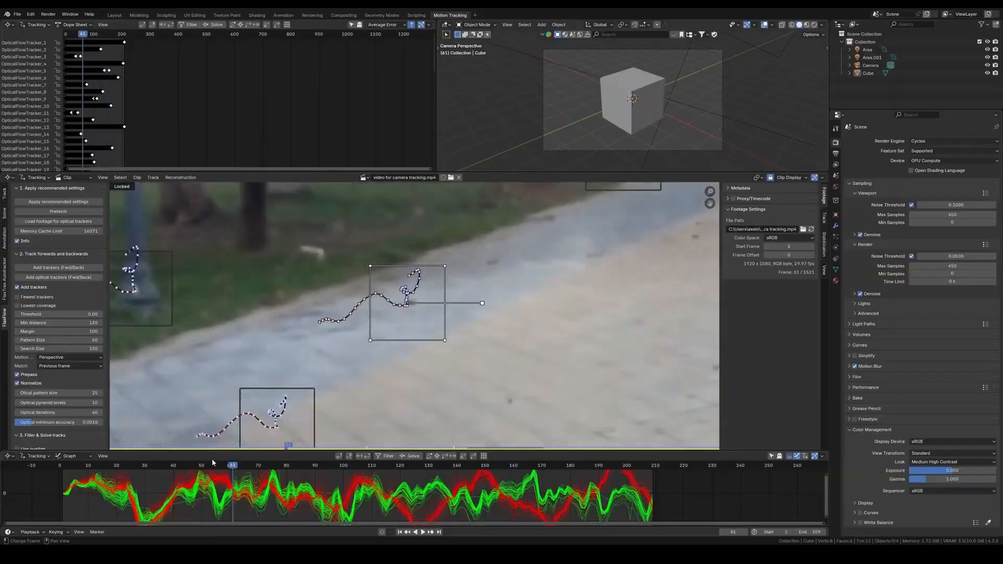